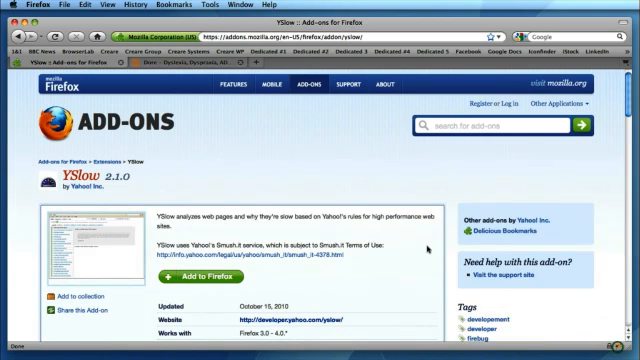
pyautogui.moveTo(425, 248)
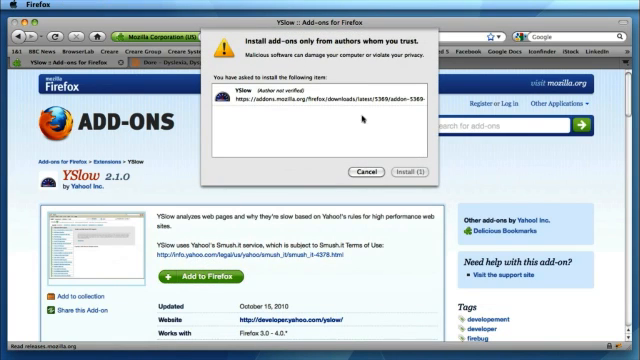
pyautogui.click(402, 172)
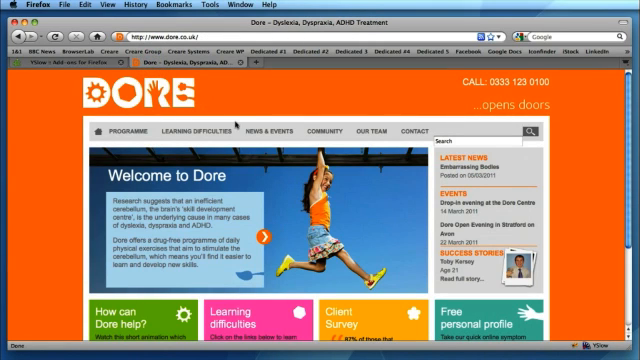
# Step: Scroll down through the YSlow results for the Dore home page
pyautogui.scroll(-3)
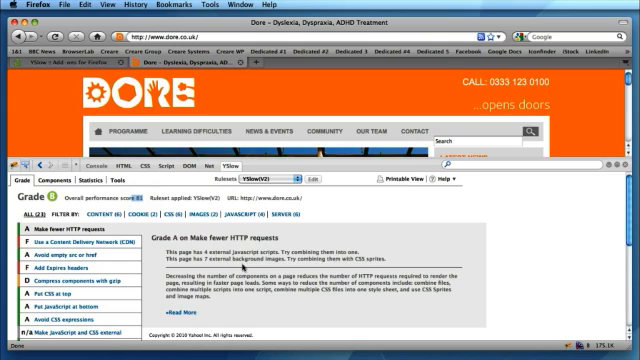
pyautogui.moveTo(18, 183)
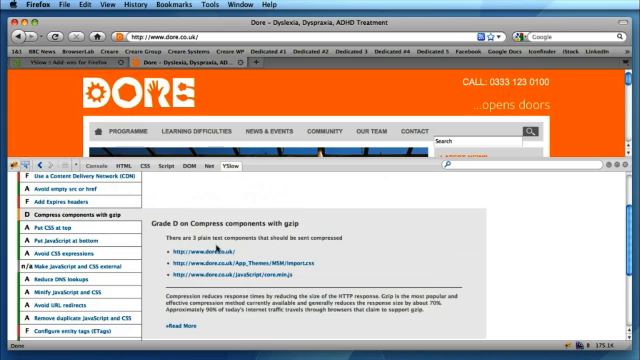
# Step: Scroll the YSlow rules list to reach 'Compress components with gzip'
pyautogui.scroll(-3)
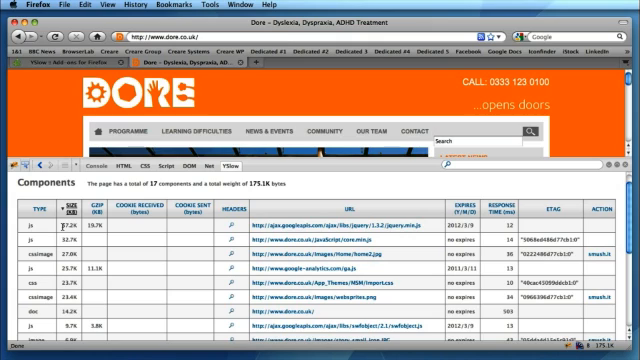
pyautogui.moveTo(360, 228)
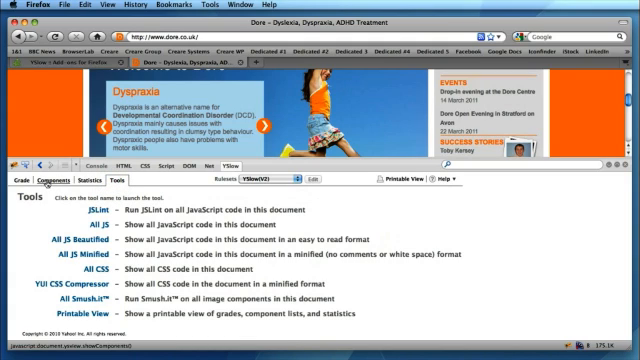
# Step: Run All Smush.it from the YSlow Tools tab
pyautogui.click(88, 181)
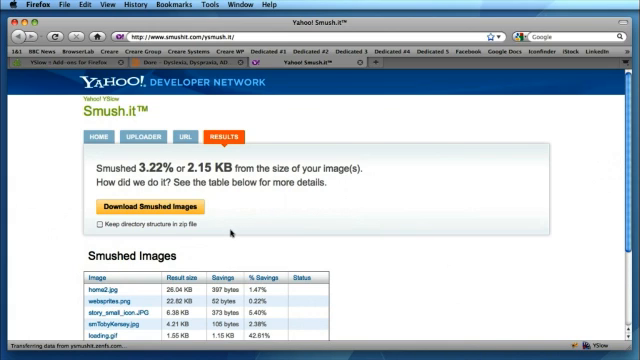
# Step: Scroll through the Smushed Images table to review per-image savings
pyautogui.scroll(-3)
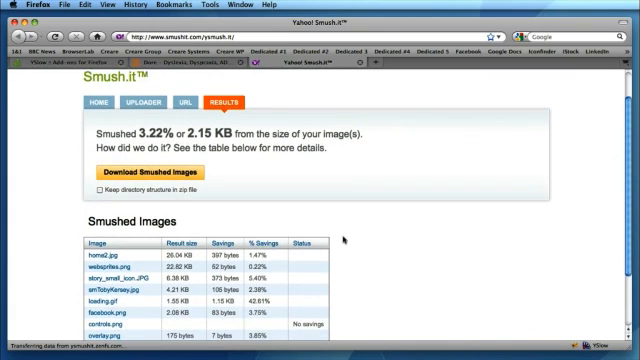
pyautogui.scroll(-3)
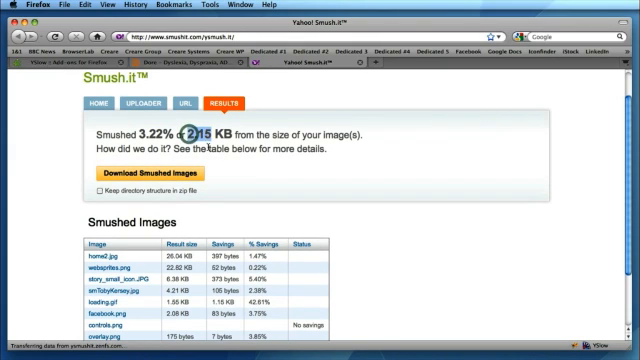
pyautogui.scroll(-3)
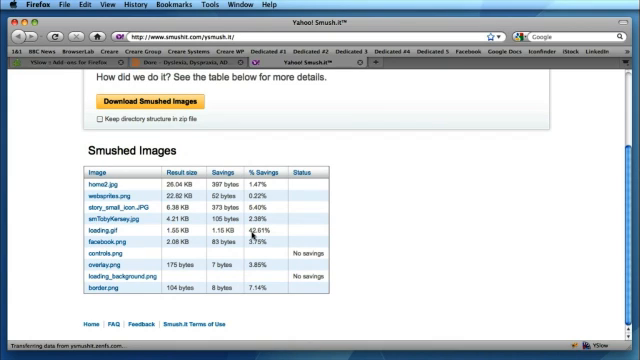
pyautogui.scroll(3)
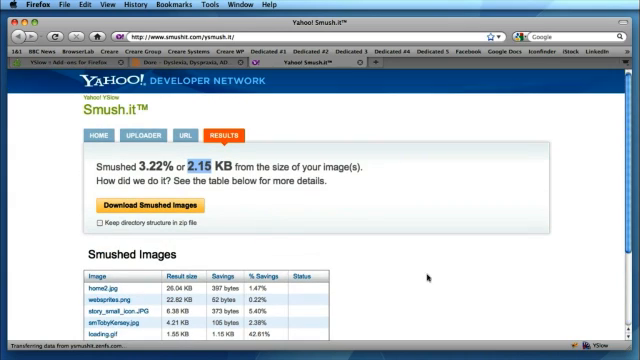